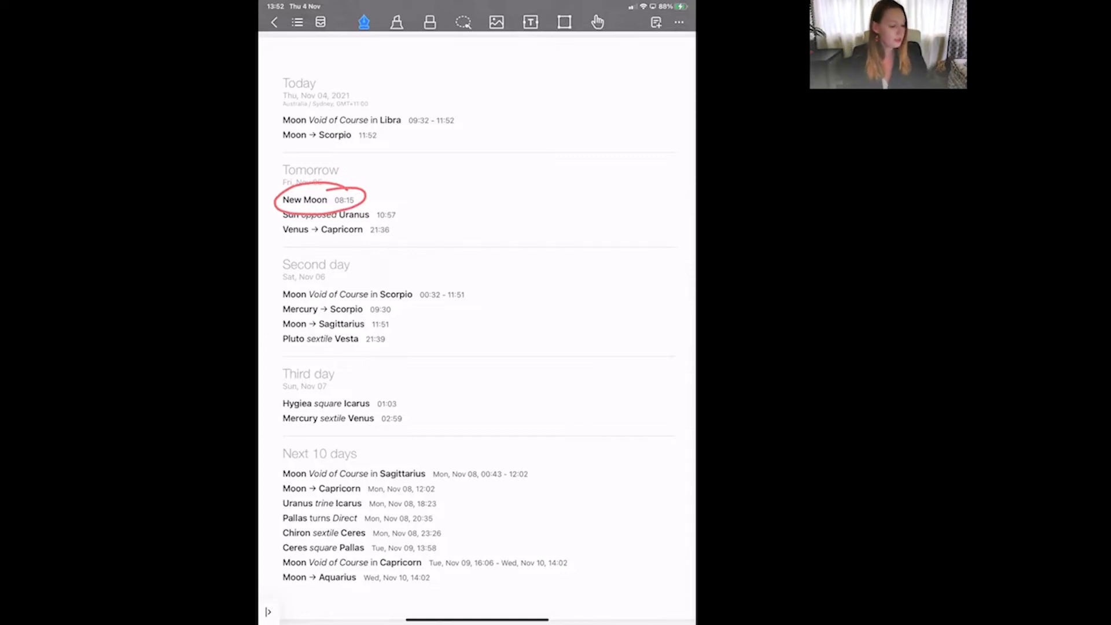
# Step: Advance to page 2 showing the New Moon chart for Fri, Nov 05, 2021, 08:15
pyautogui.click(305, 199)
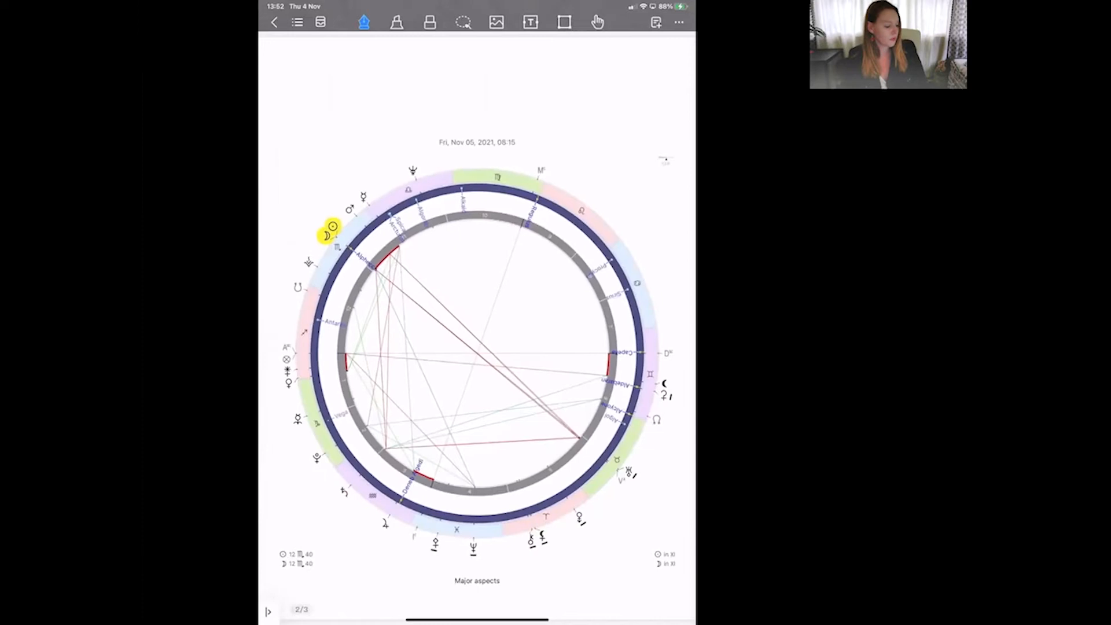